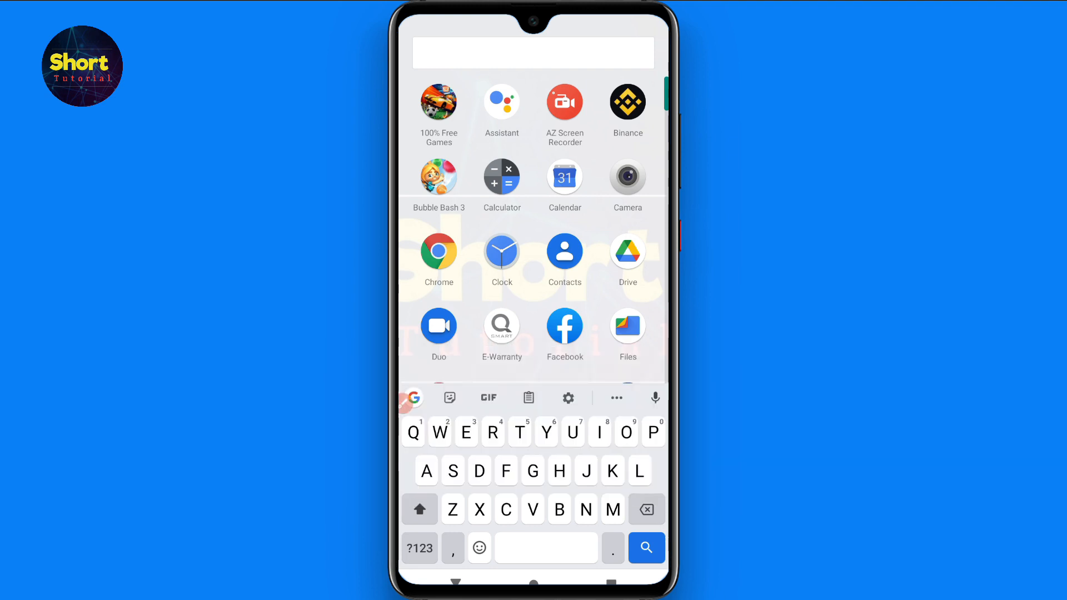
Search the app drawer for 'Tik' to narrow results to TikTok.
text(Tik)
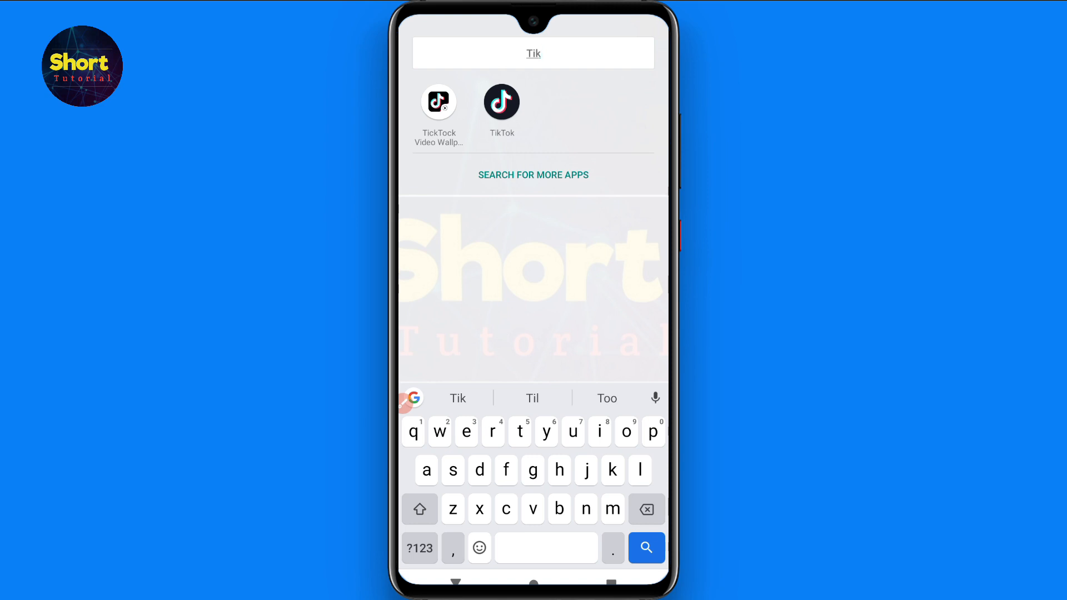
Launch TikTok, scroll through the For You feed, and go to the Inbox.
click(501, 103)
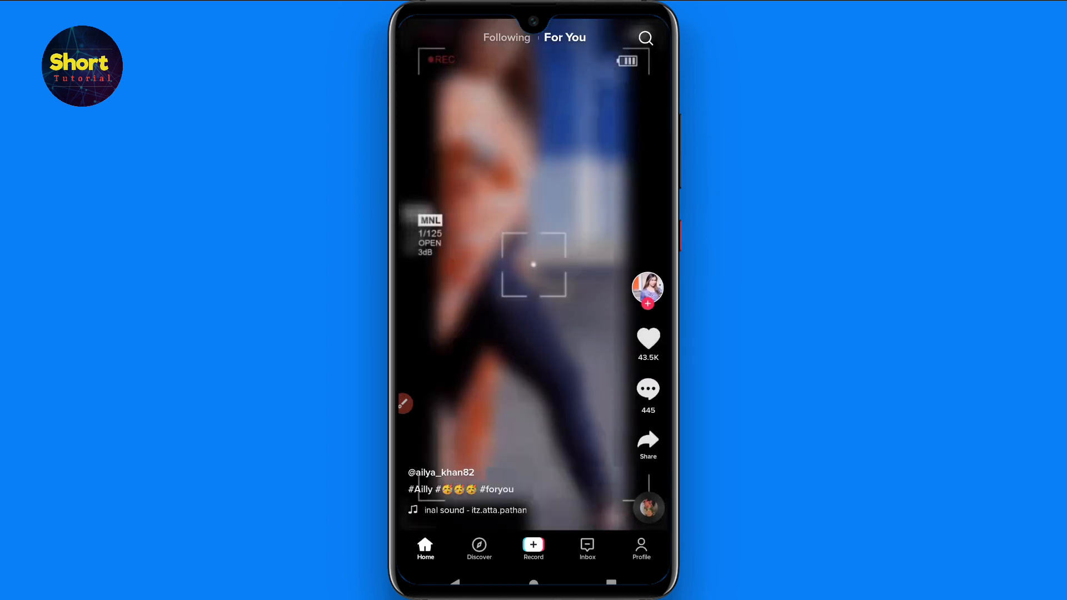
scroll(down, 3)
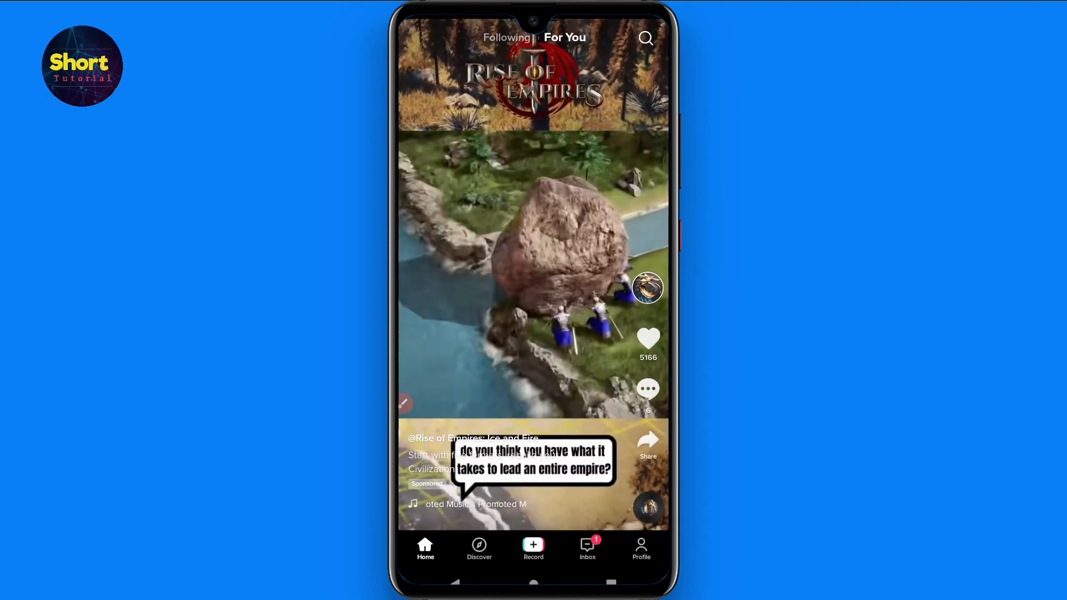
click(586, 549)
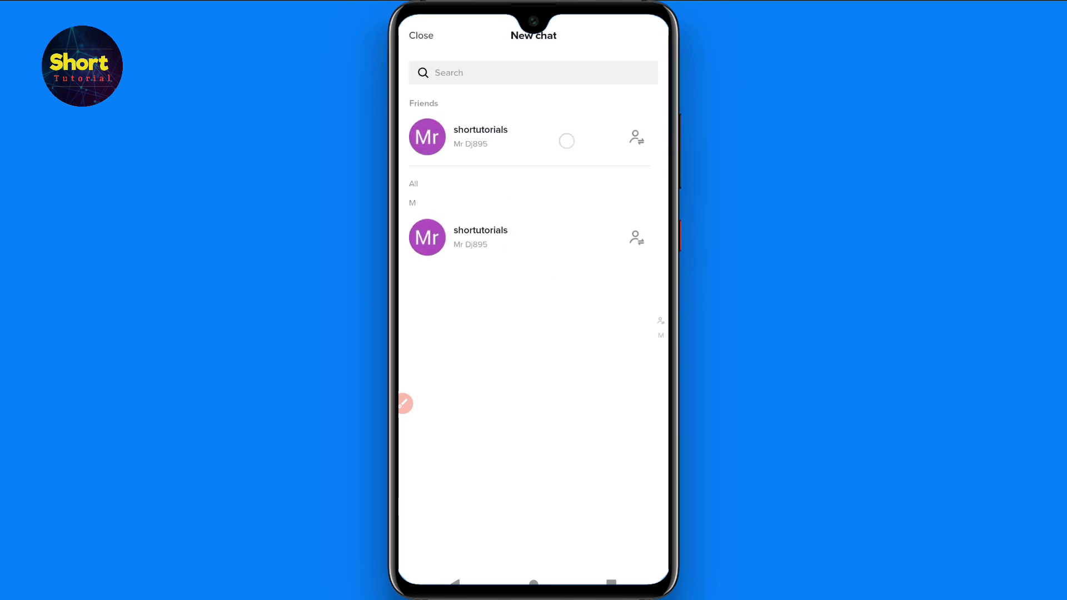
click(480, 129)
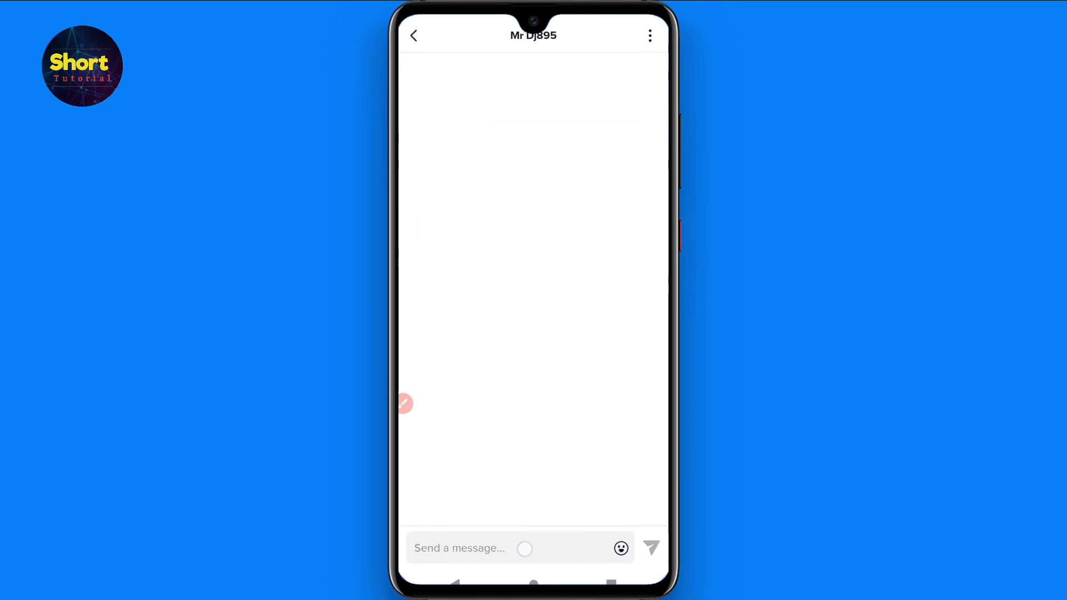
click(463, 549)
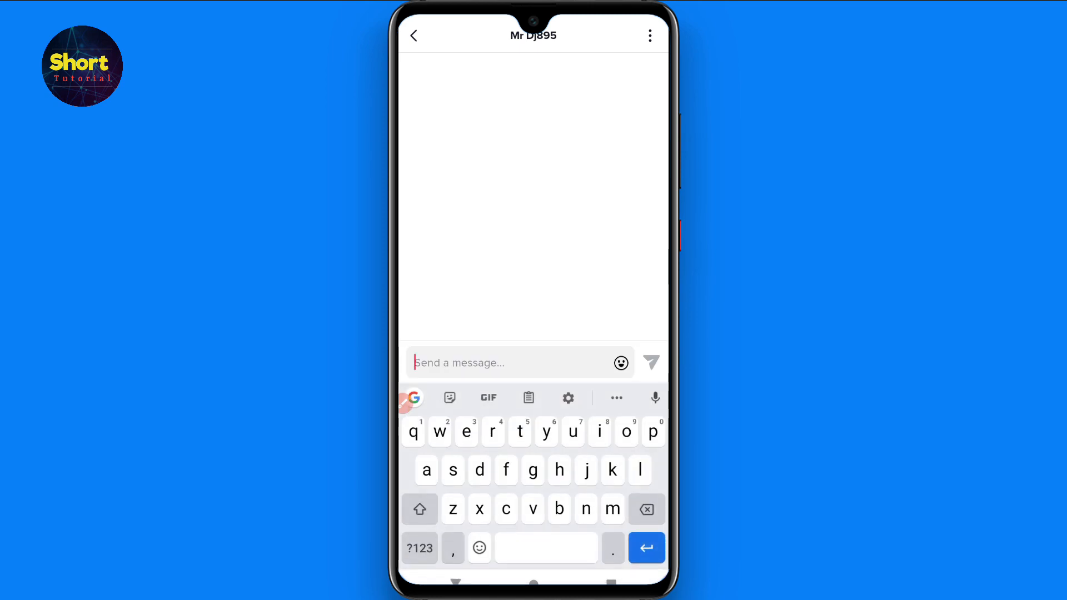
text(hi)
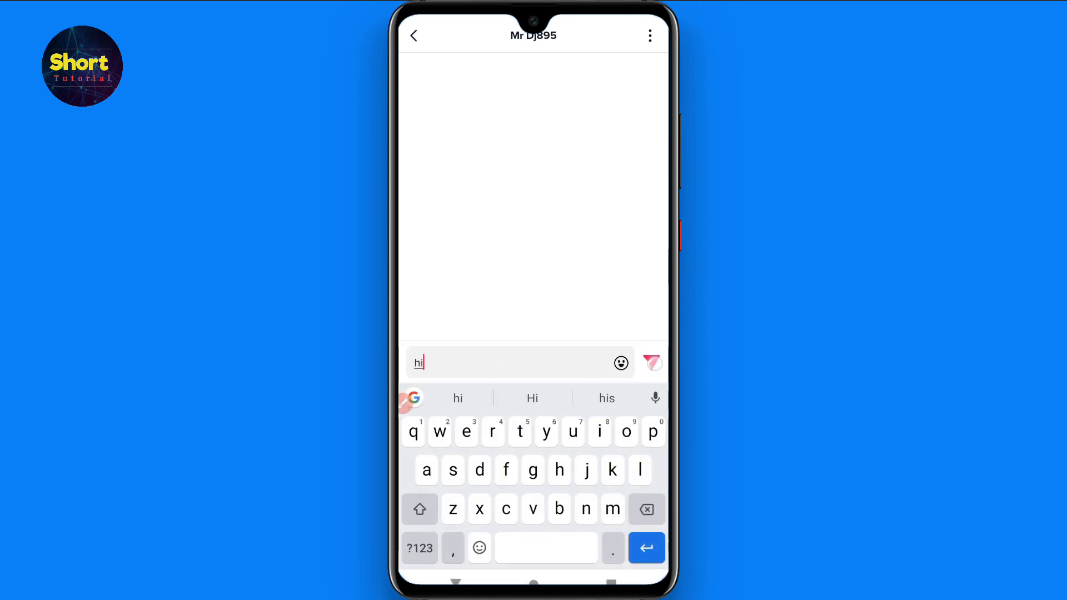
click(651, 361)
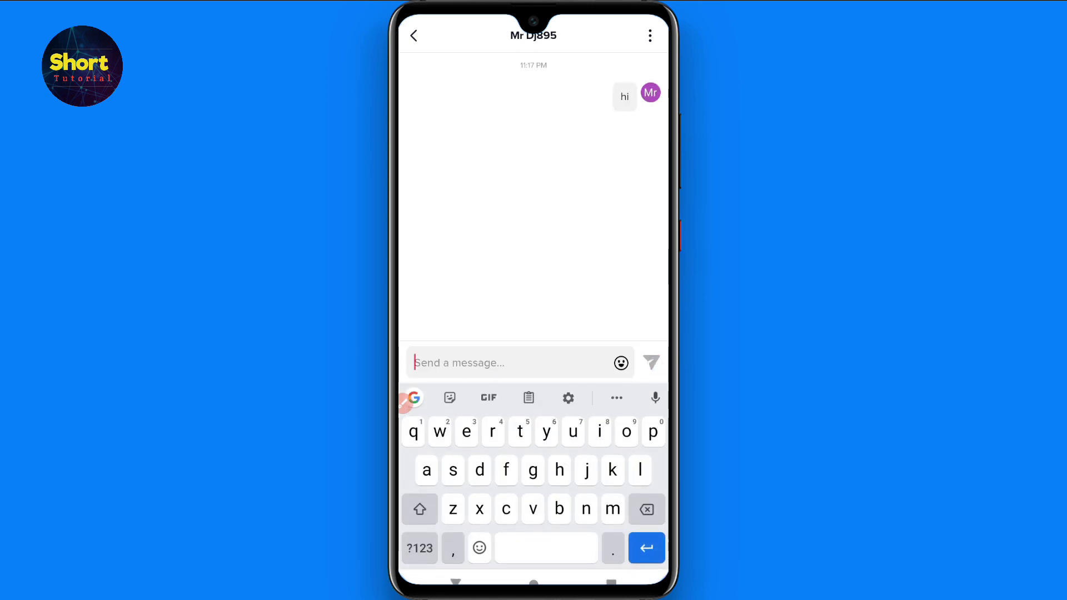